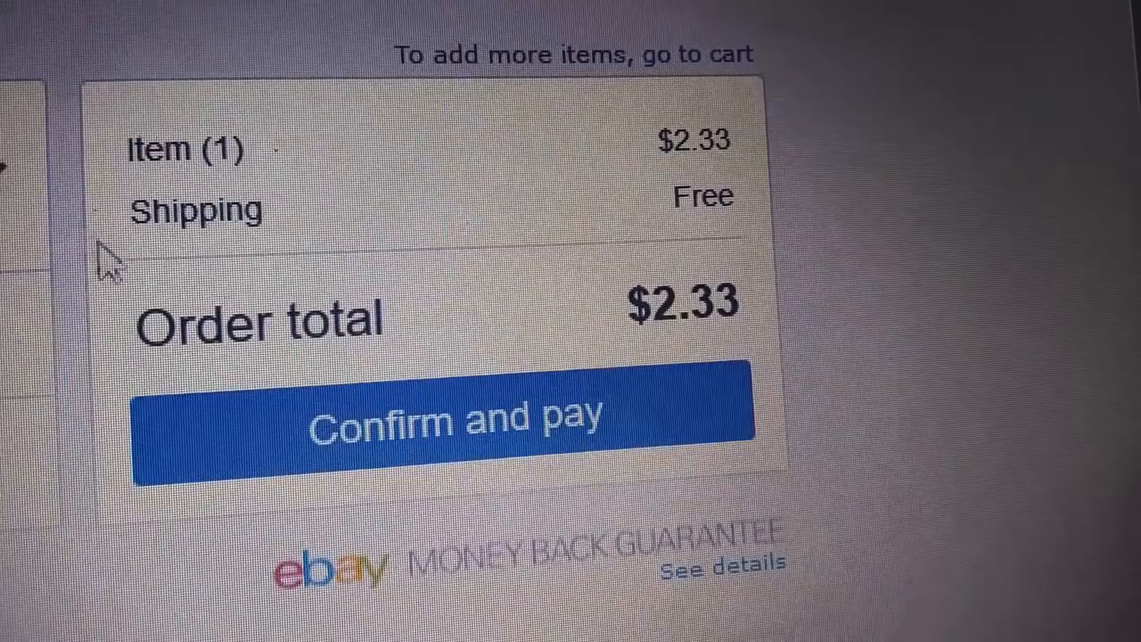
# Confirm and pay for the one-item order totalling $2.33 with free shipping.
pyautogui.click(437, 425)
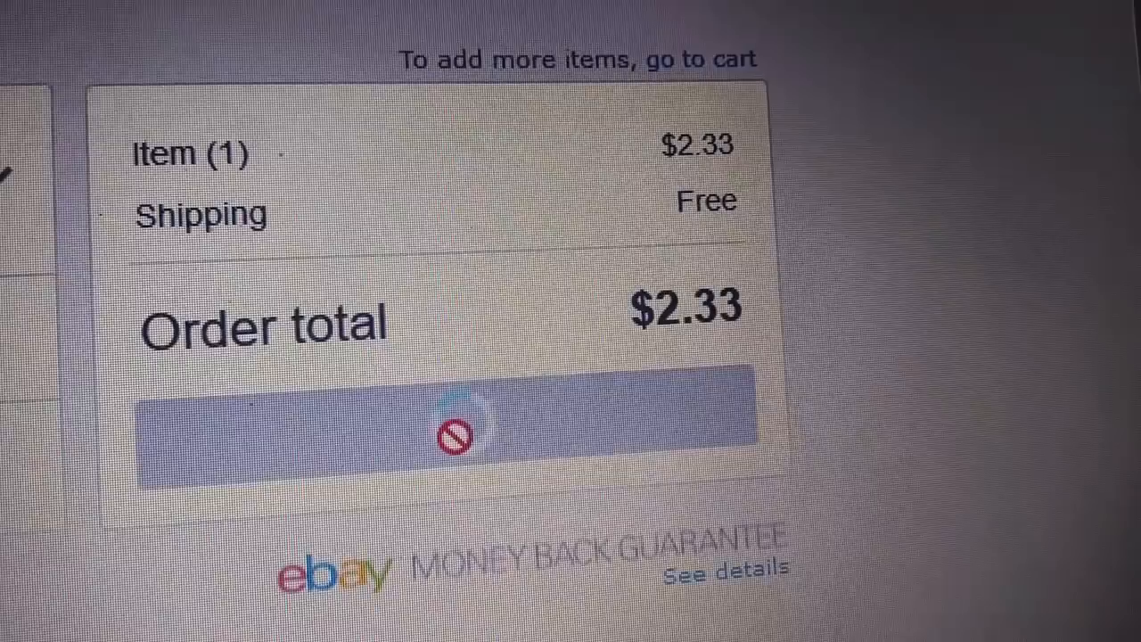
pyautogui.click(449, 433)
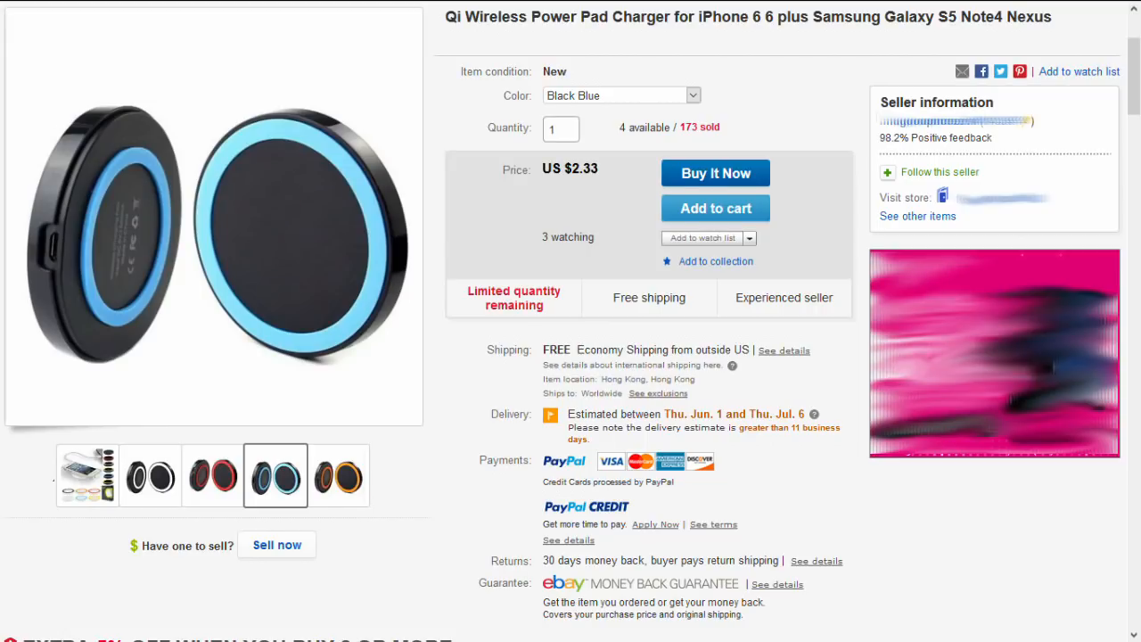
# Scroll to the Qi charger description and highlight the built-in temperature regulation chip sentences.
pyautogui.scroll(-3)
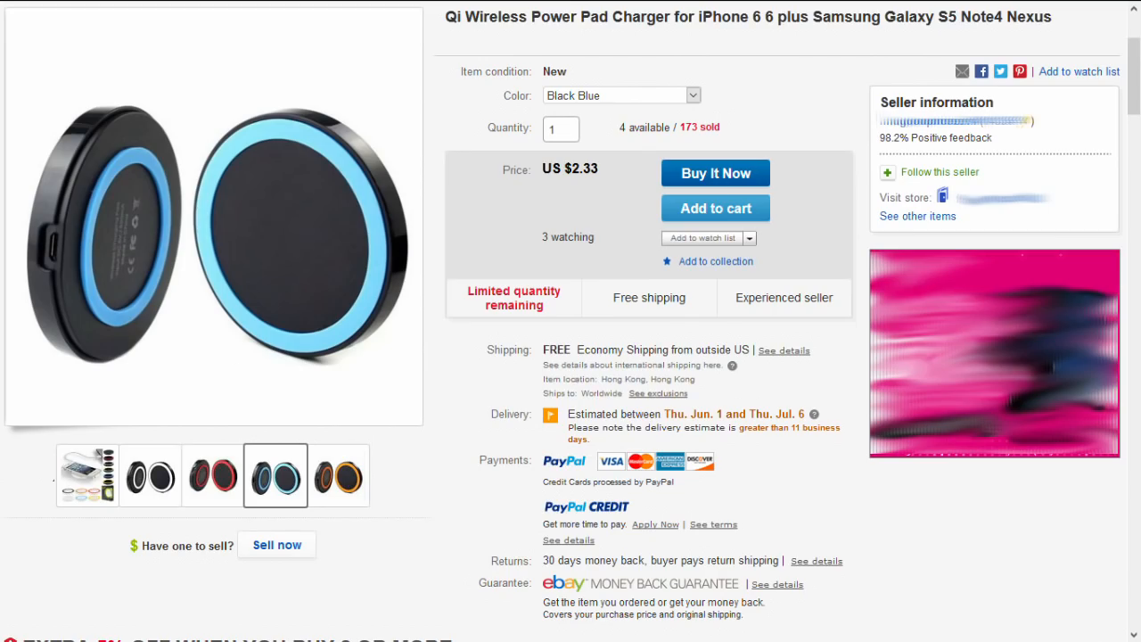
pyautogui.scroll(-3)
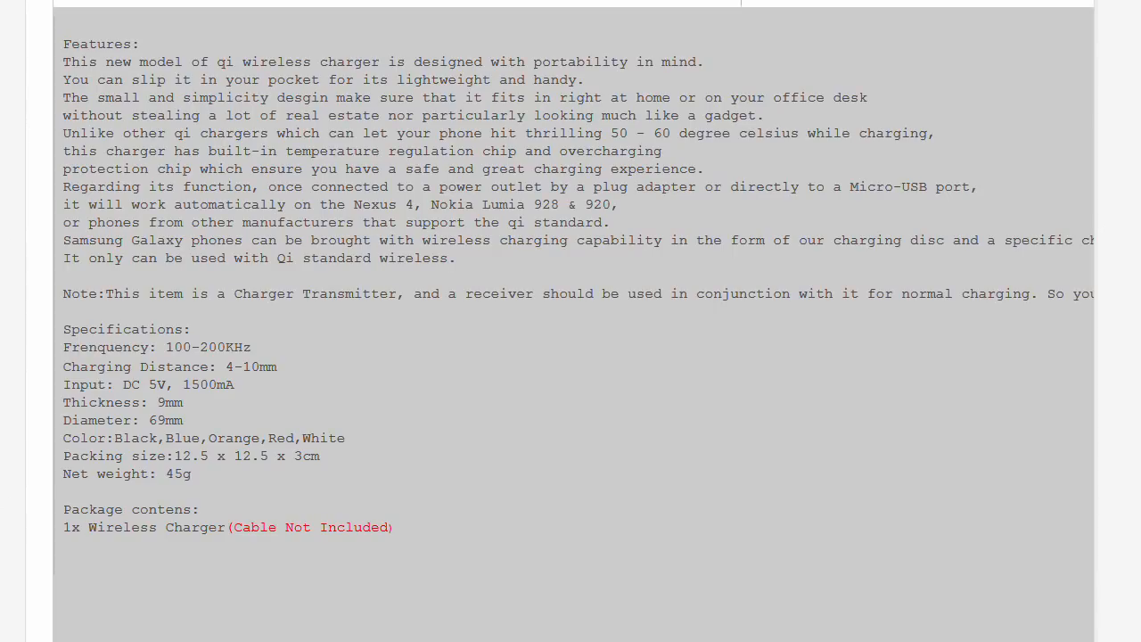
pyautogui.moveTo(65, 132); pyautogui.dragTo(661, 150)
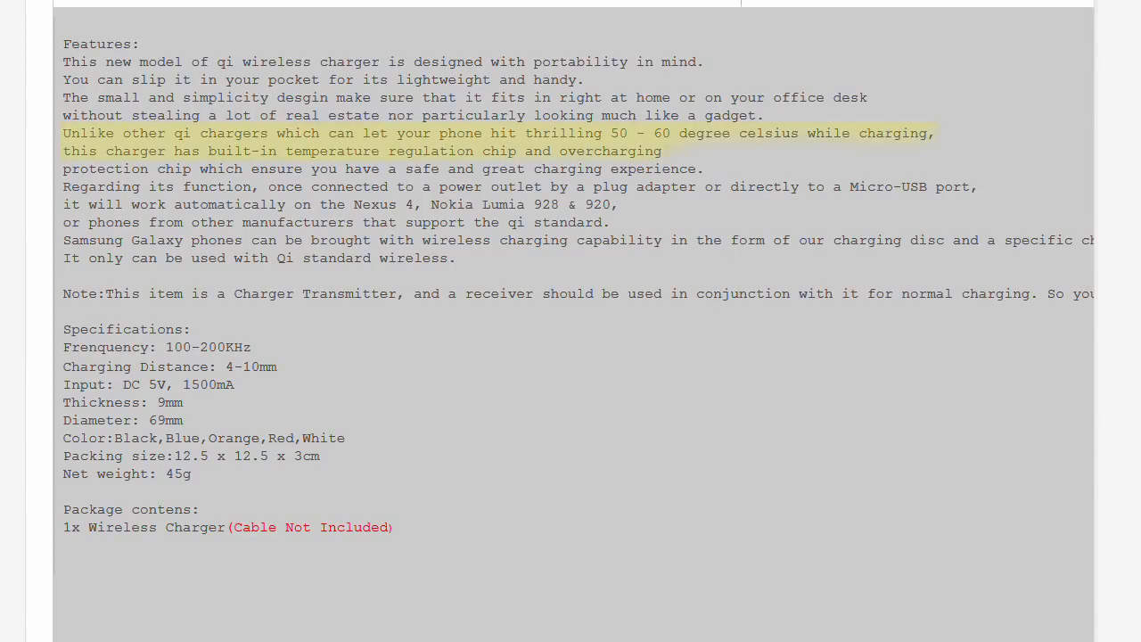